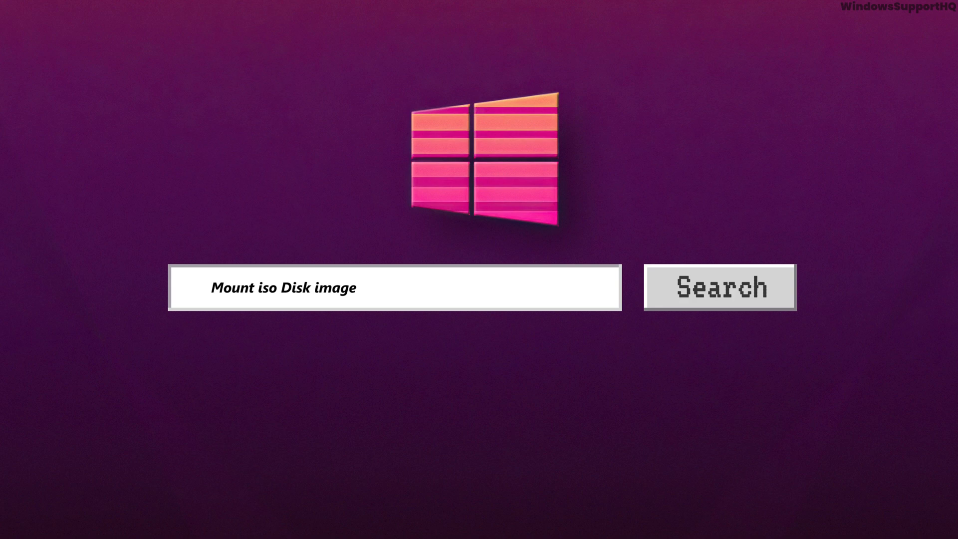
Mount the desktop ISO disk image as a DVD drive via its context menu
{"action": "type", "text": "files Windows 11 or"}
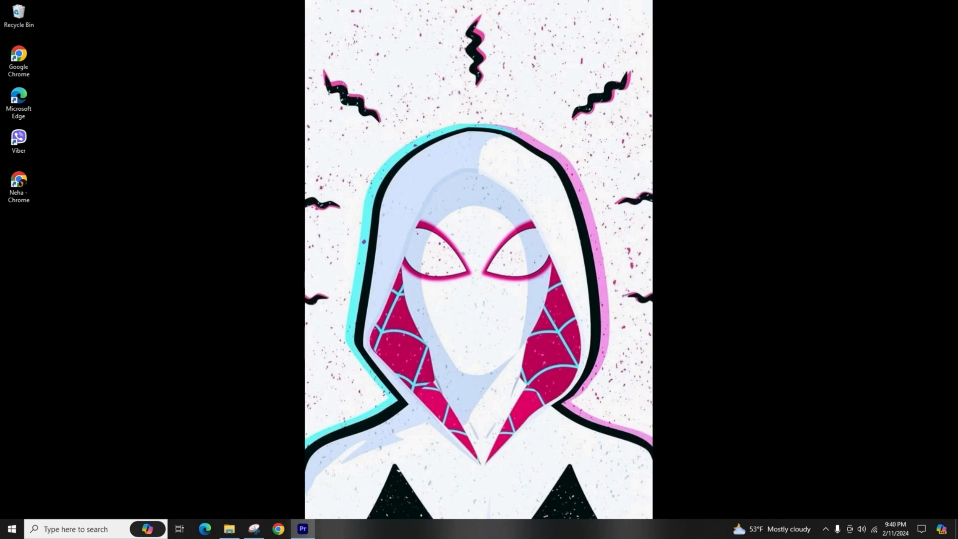
{"action": "right_click", "coordinate": [252, 65]}
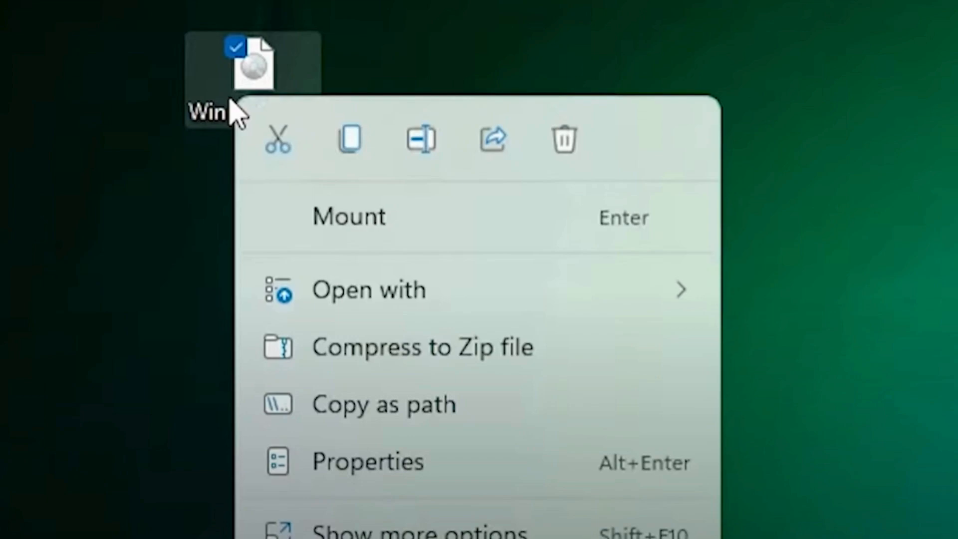
{"action": "left_click", "coordinate": [349, 216]}
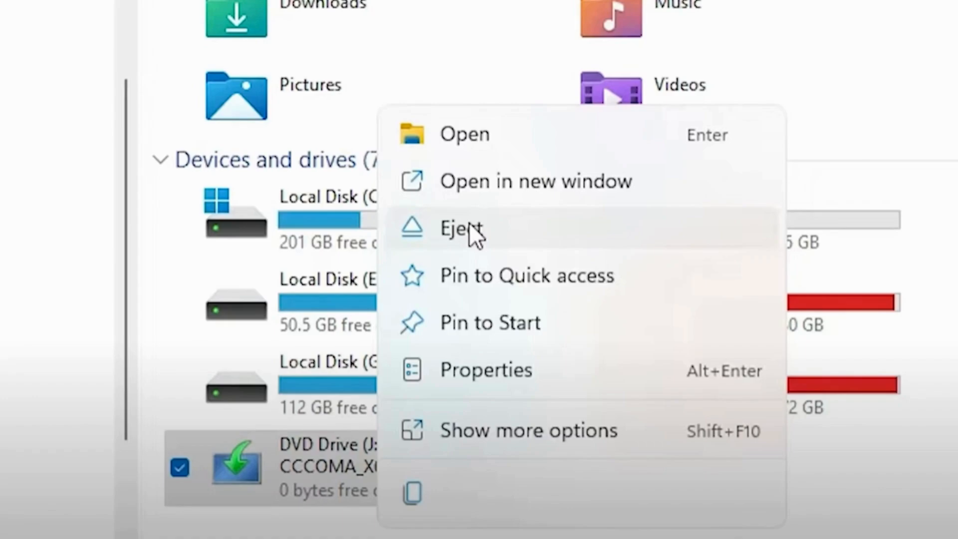
Eject the mounted DVD drive so This PC lists only local disks and New Volume
{"action": "left_click", "coordinate": [460, 229]}
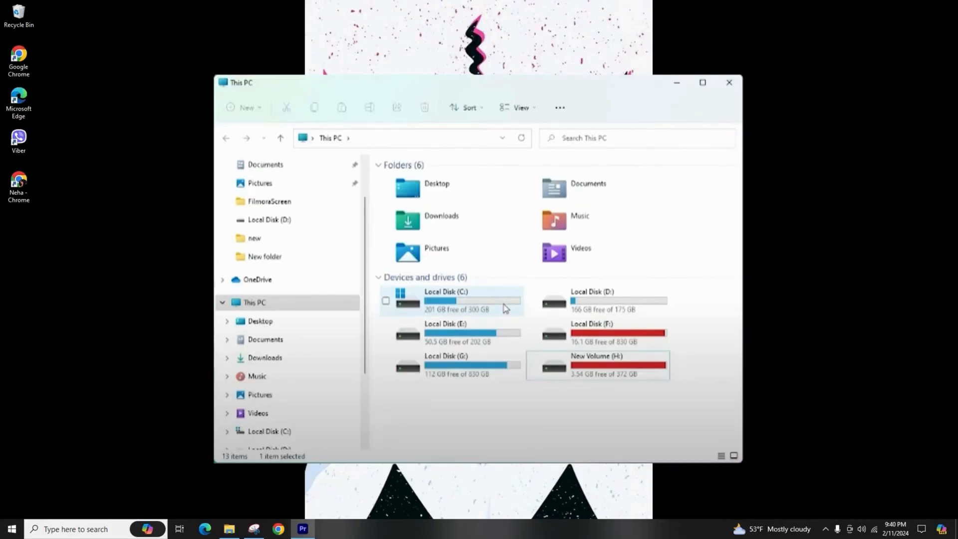